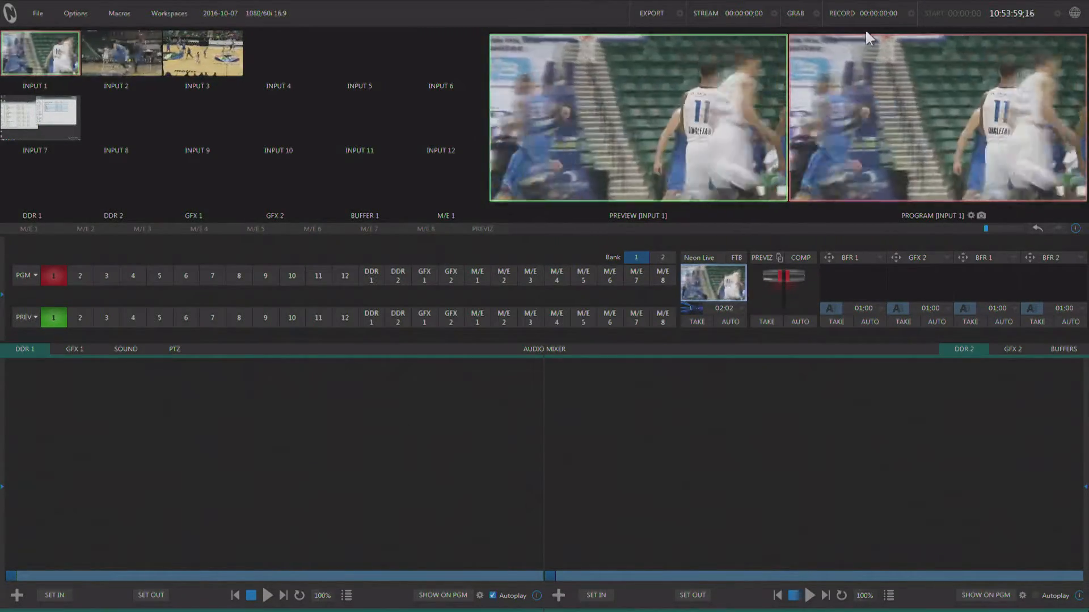
- Cut program output through inputs 2 and 3 and back to input 1
click(79, 275)
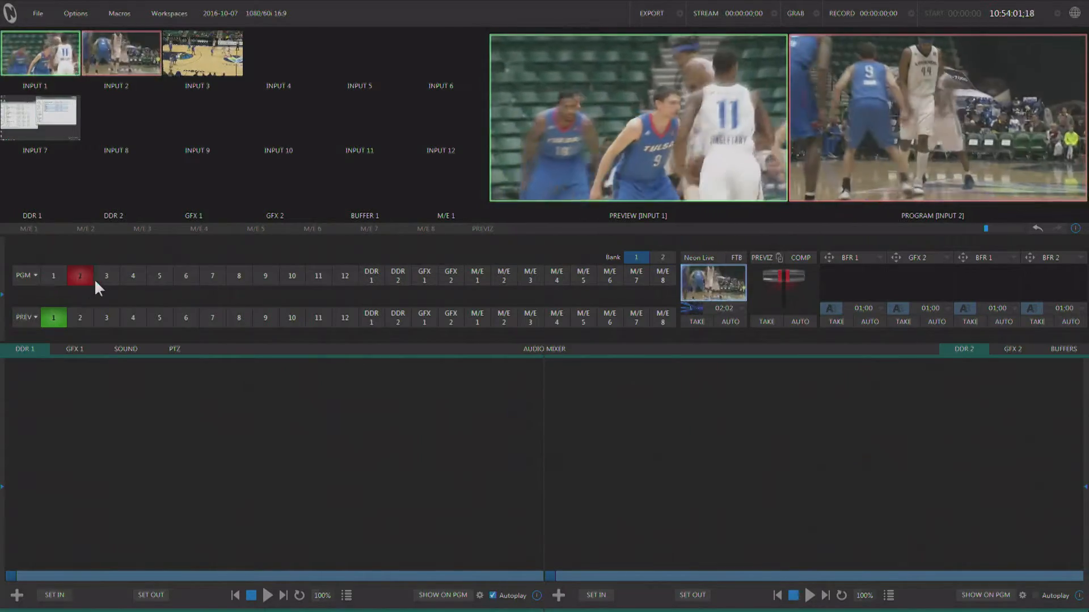
click(107, 276)
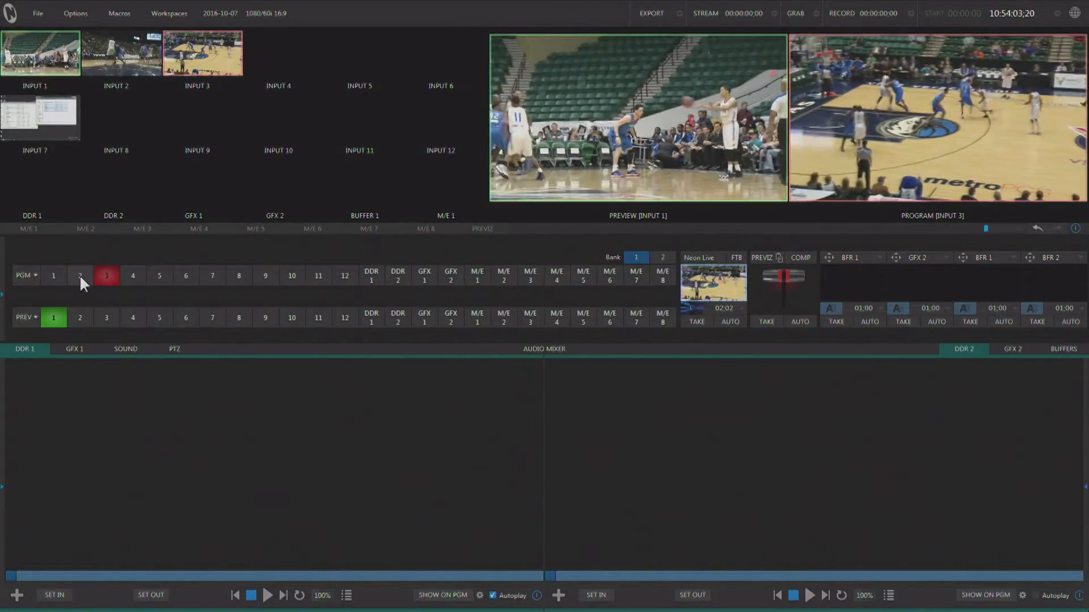
click(53, 275)
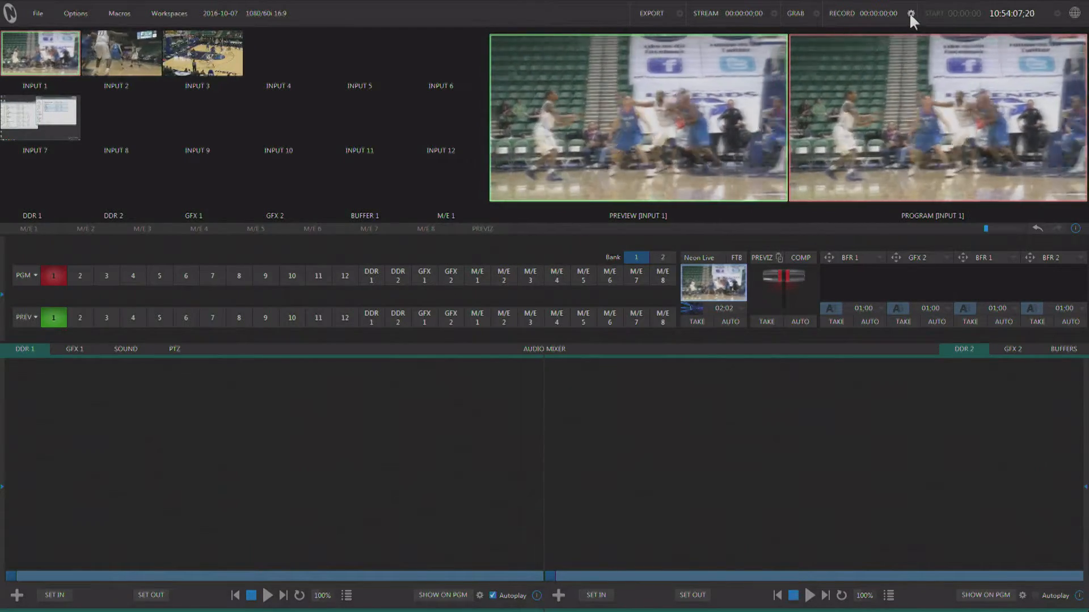
- Configure recording to capture IN 1, IN 2, IN 3 and OUT 1, all channels enabled
click(911, 13)
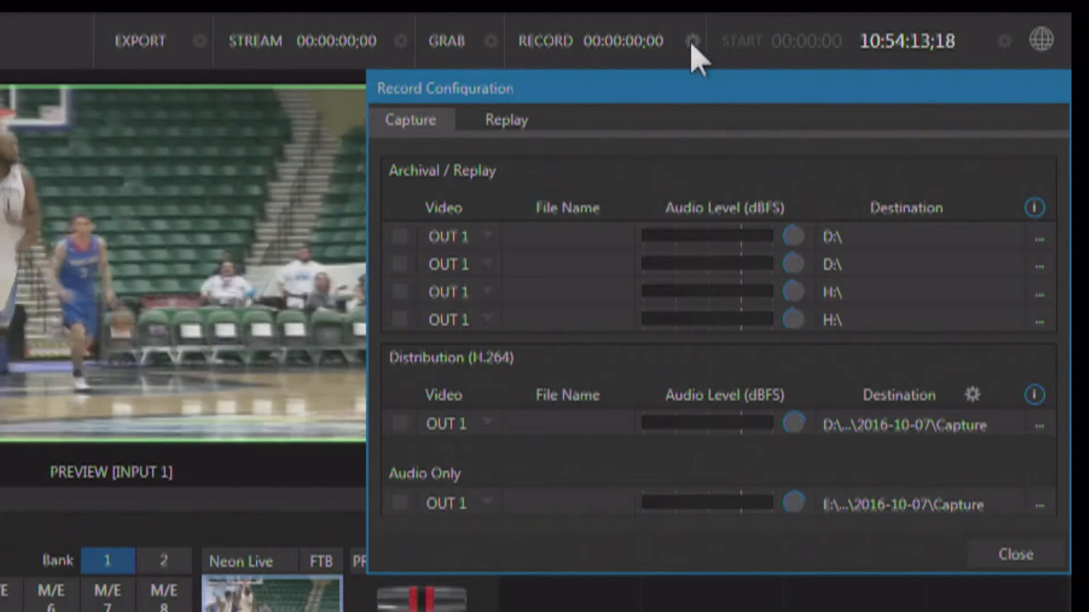
click(566, 236)
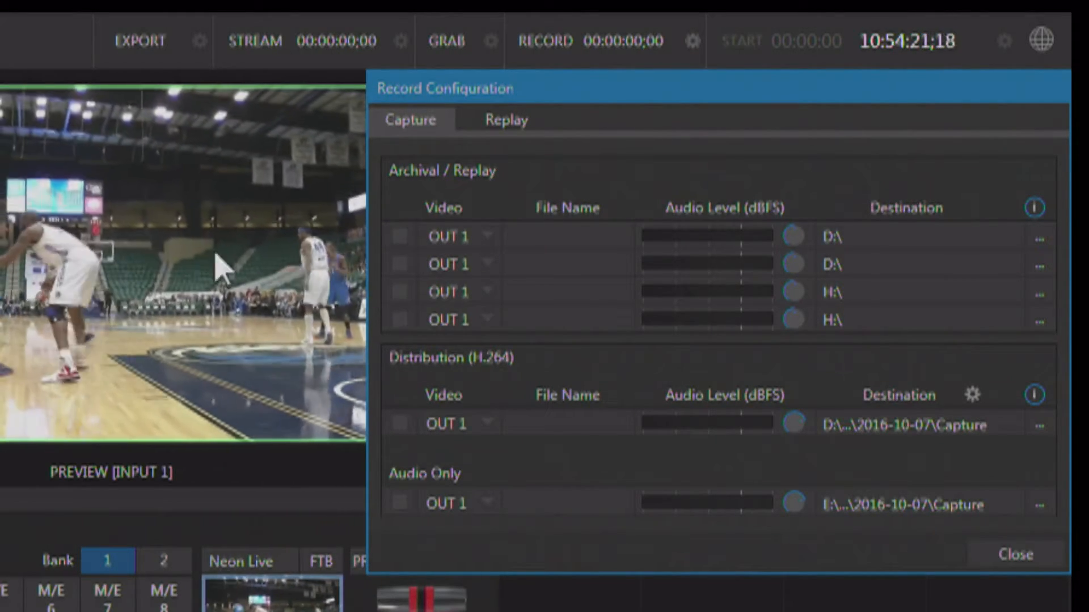
click(458, 236)
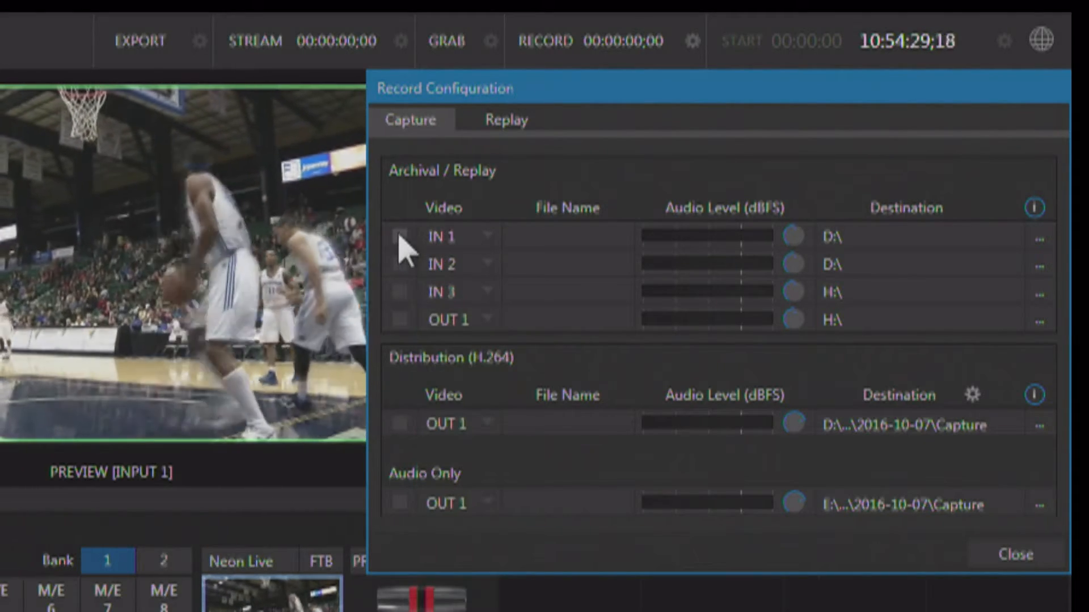
click(399, 237)
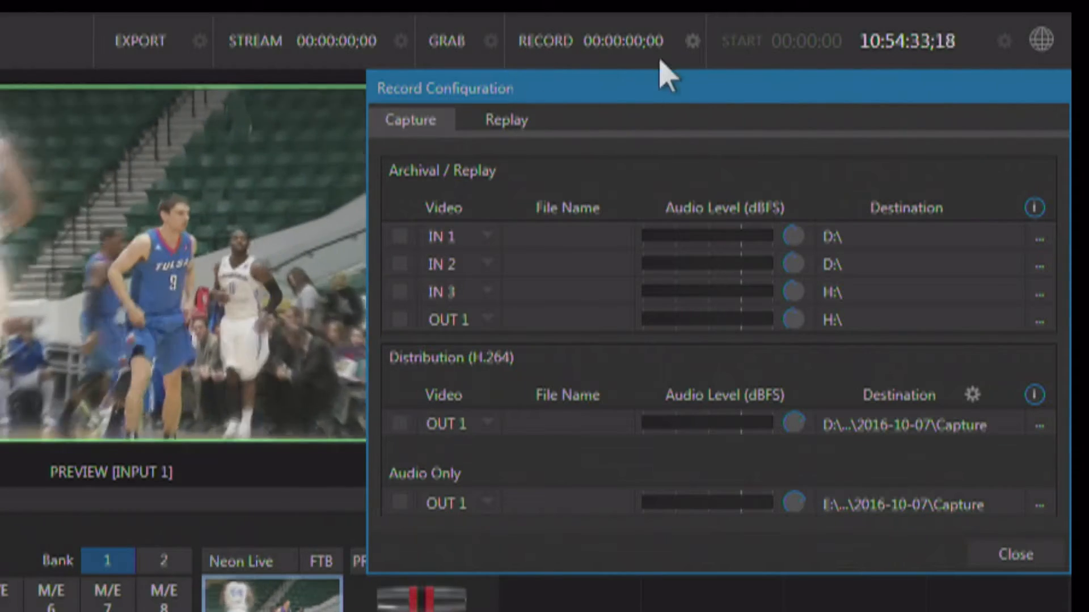
click(399, 236)
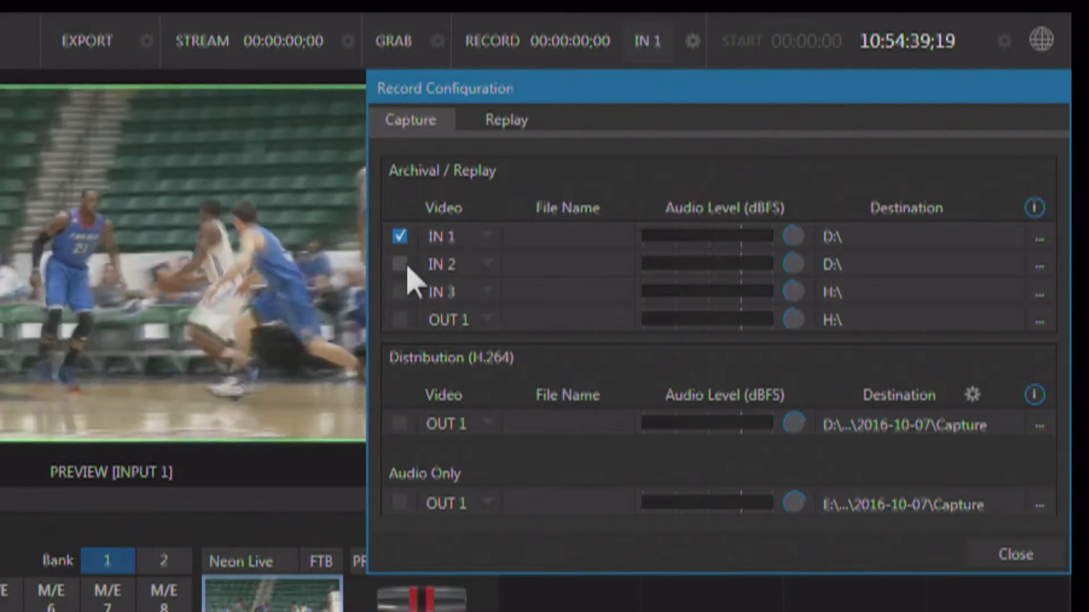
click(399, 291)
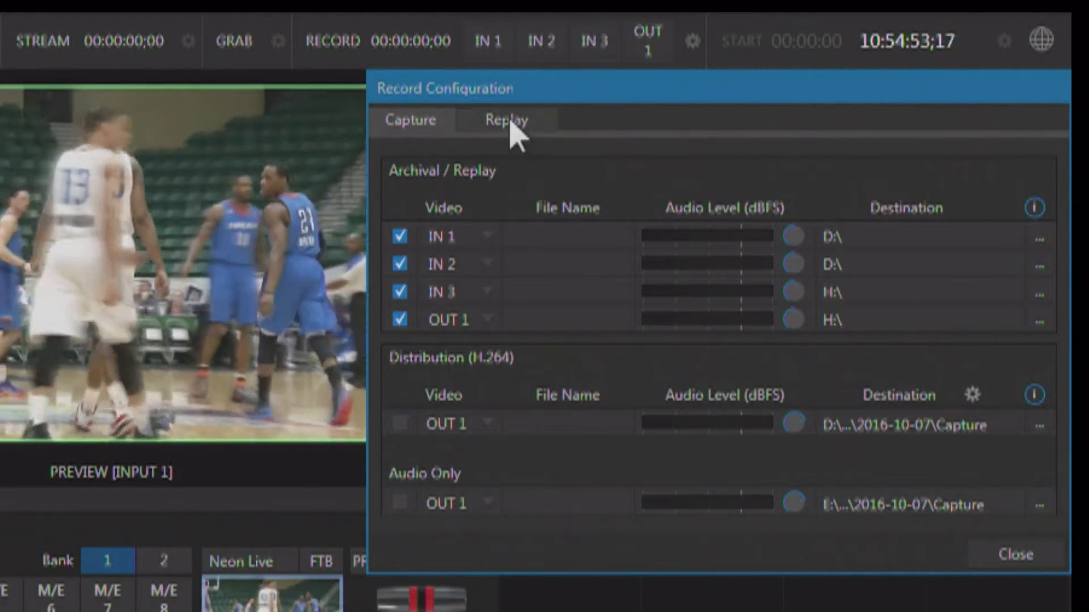
- Set instant replay to add clips to DDR 1 at 50% play speed
click(506, 119)
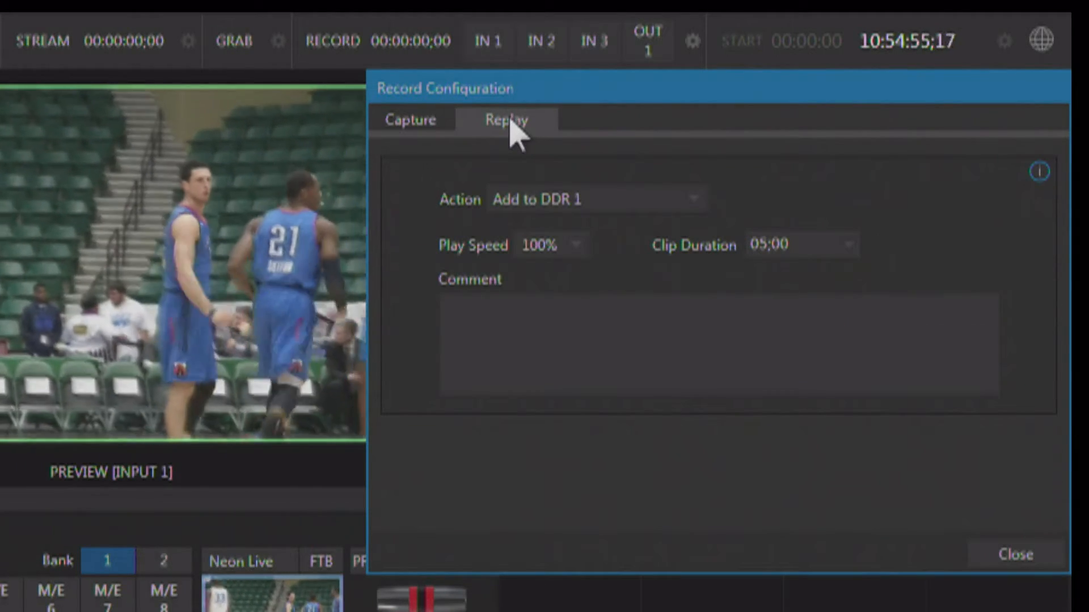
mouse_move(728, 177)
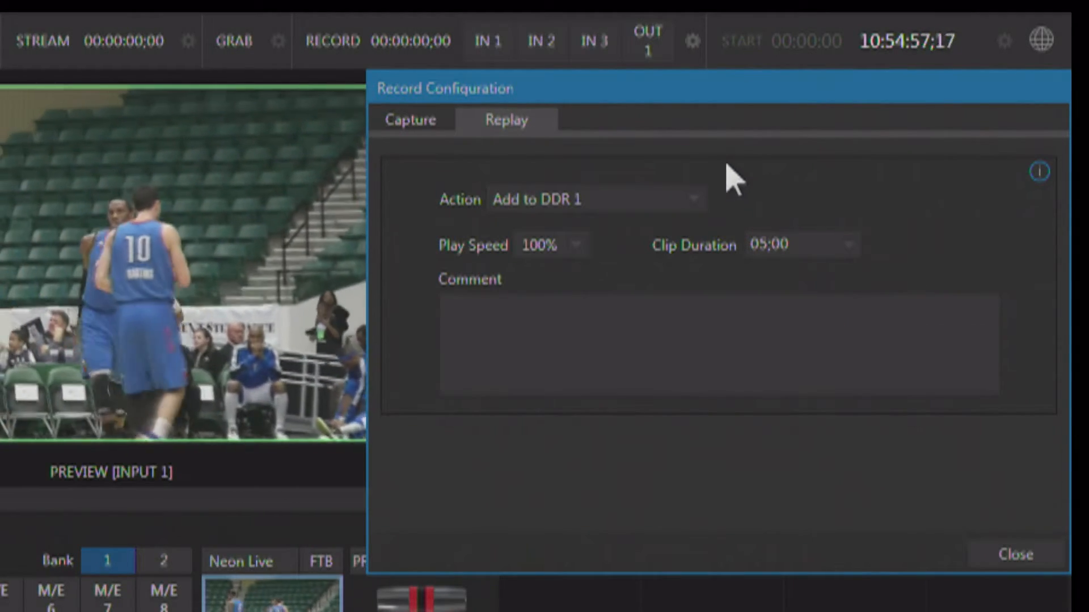
click(595, 200)
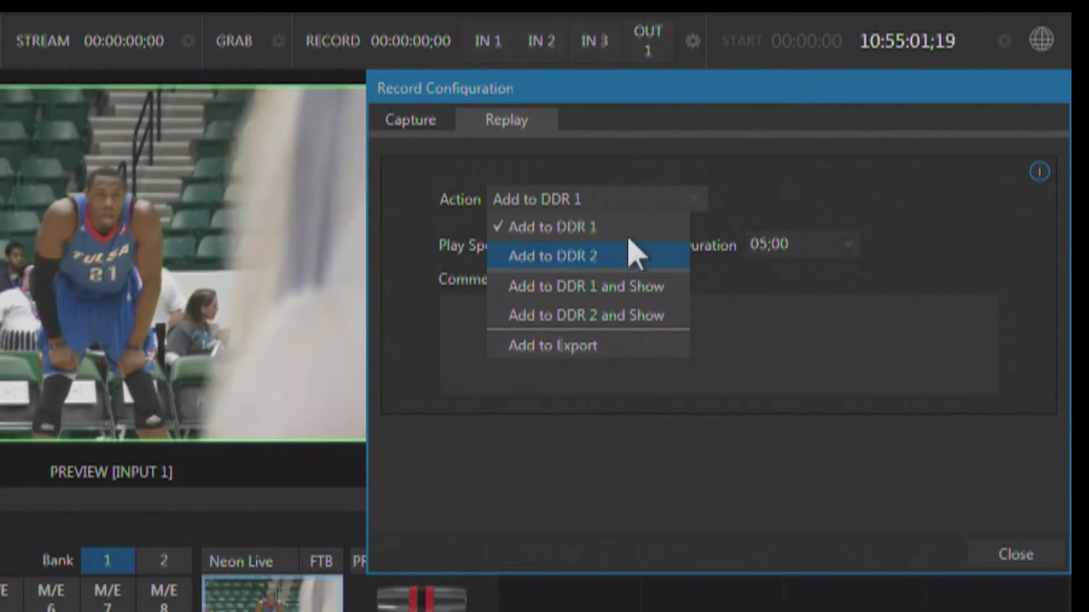
click(548, 227)
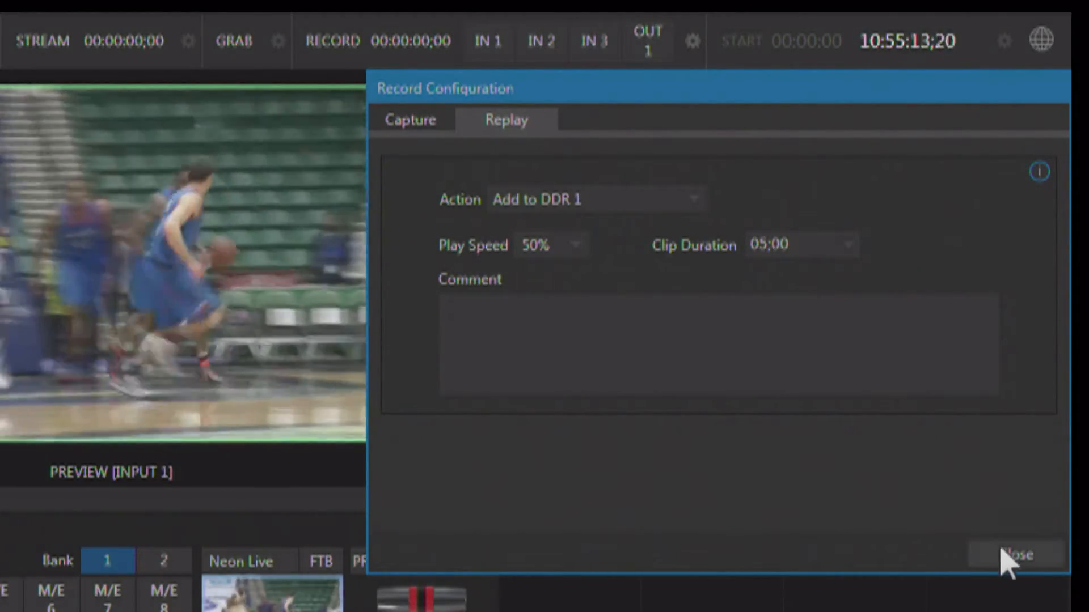
- Start recording the chosen sources and put DDR 1 on preview
click(1016, 554)
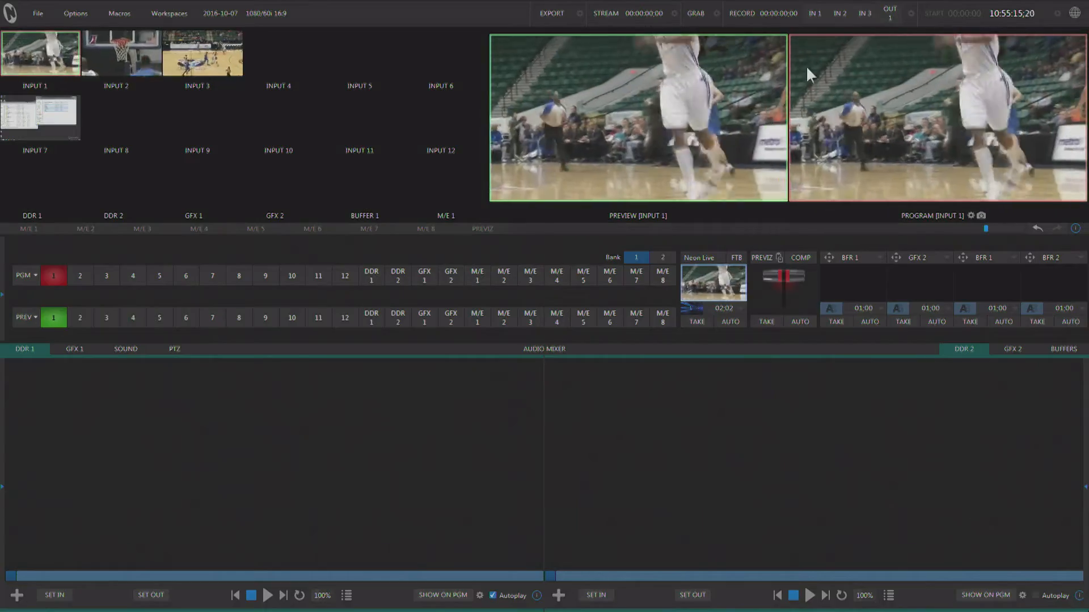
click(740, 12)
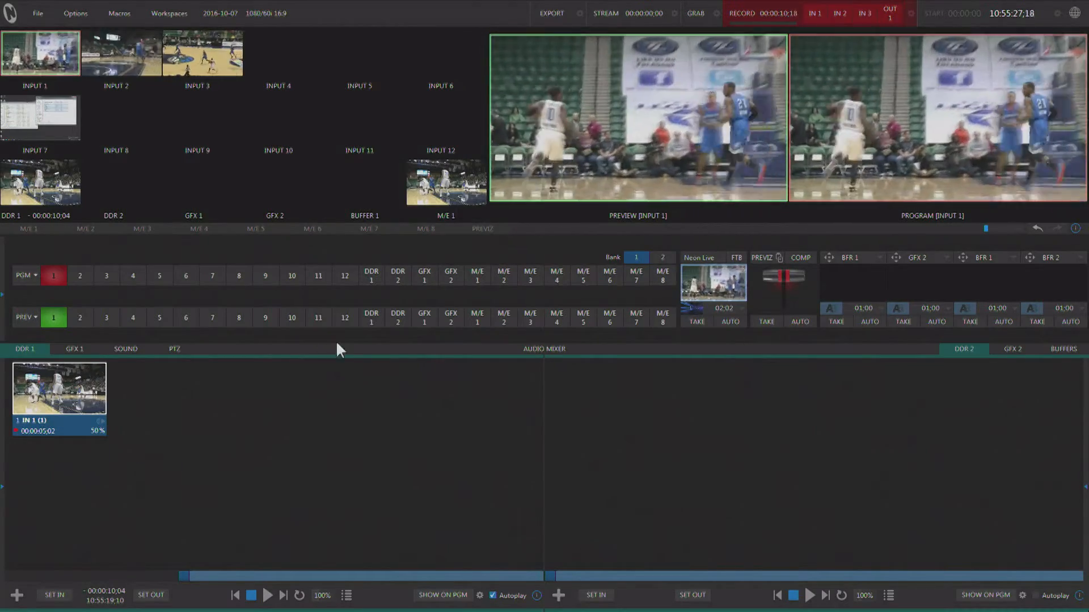
click(371, 317)
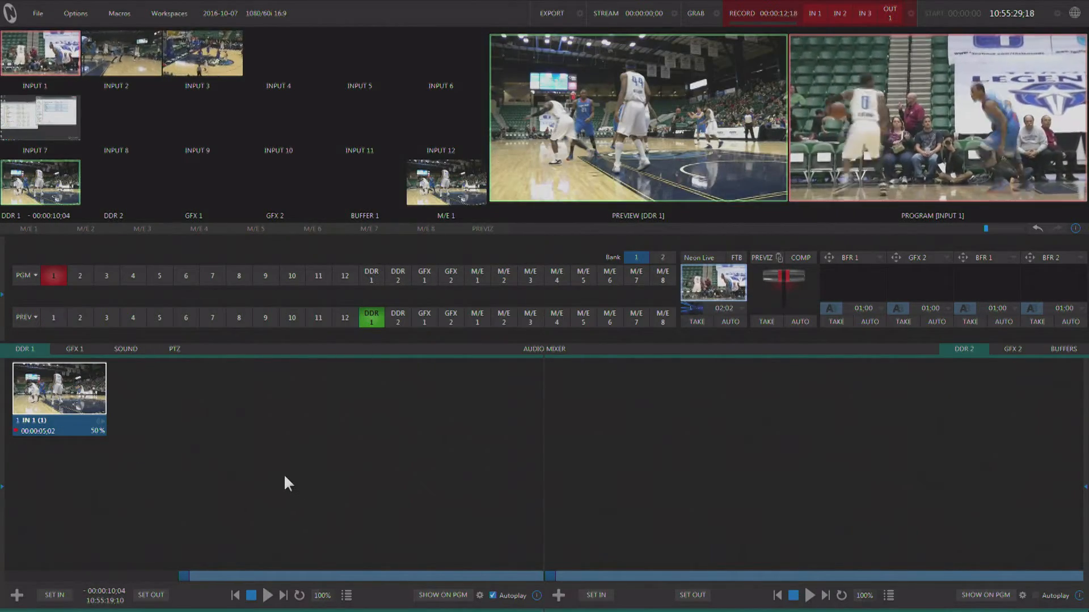